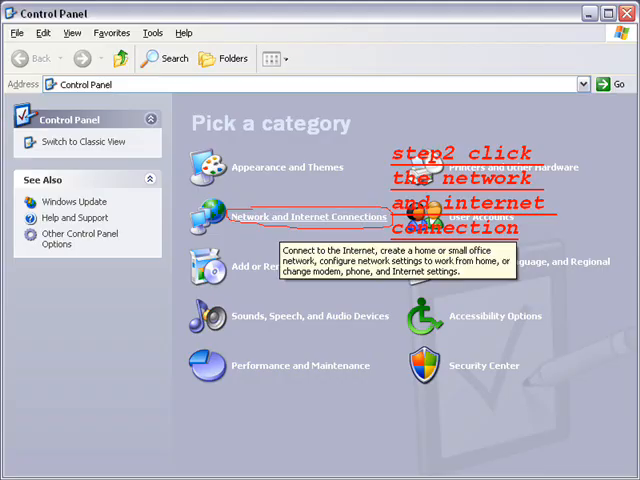
- Open Internet Options from the Network and Internet Connections category
click(313, 216)
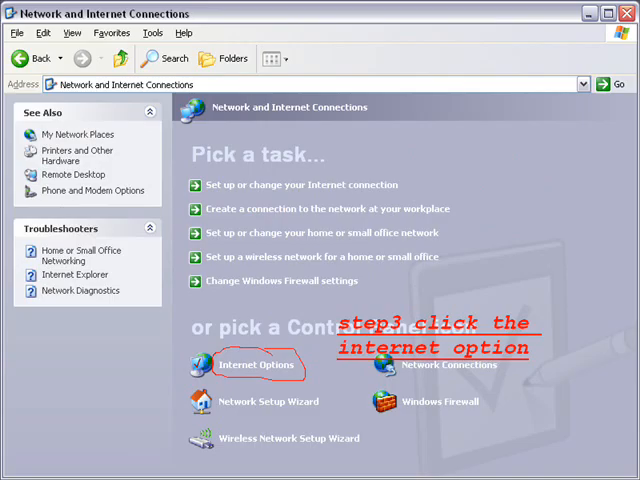
click(252, 365)
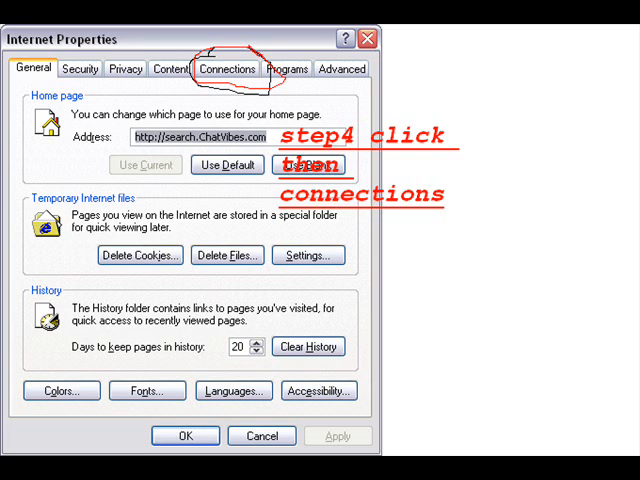
- Go to the Connections tab and bring up LAN Settings
click(227, 68)
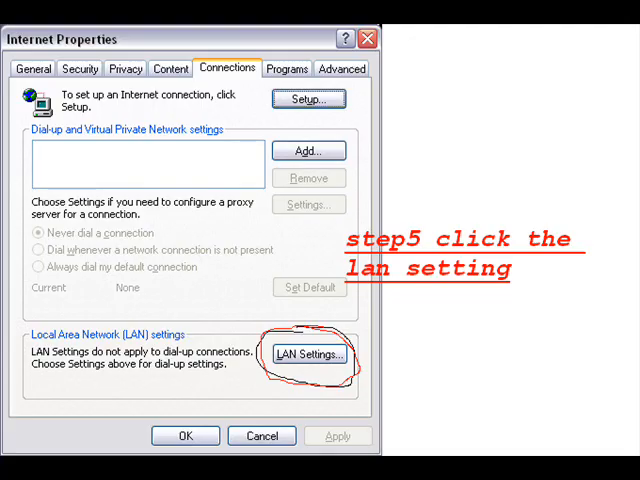
click(308, 355)
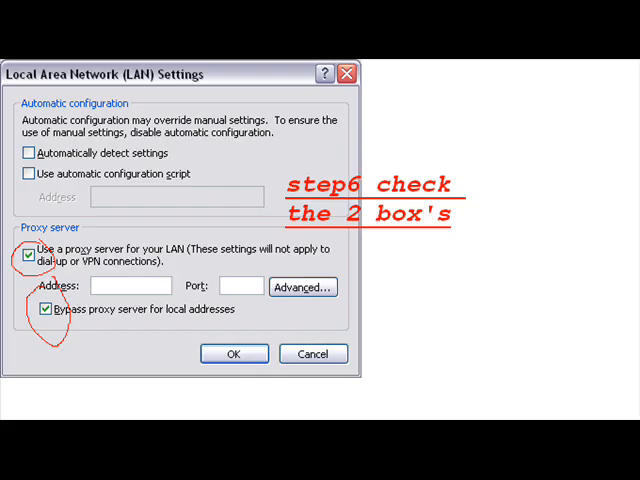
- Open the Advanced proxy settings from LAN Settings
click(302, 287)
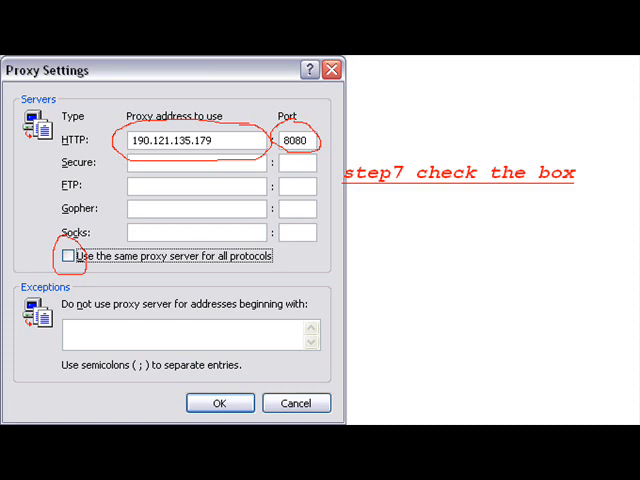
- Use the same proxy server for all protocols and confirm with OK
click(67, 255)
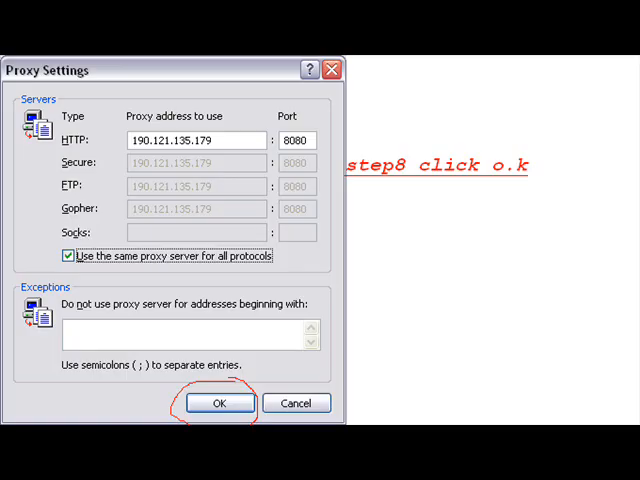
click(219, 403)
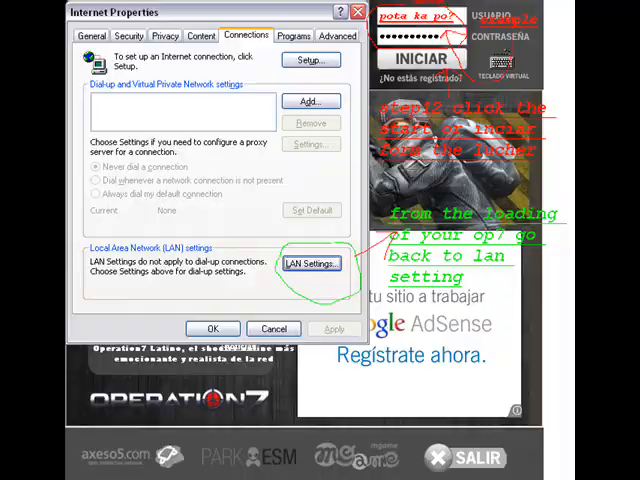
- Reopen LAN Settings while the Operation7 launcher loads
click(311, 263)
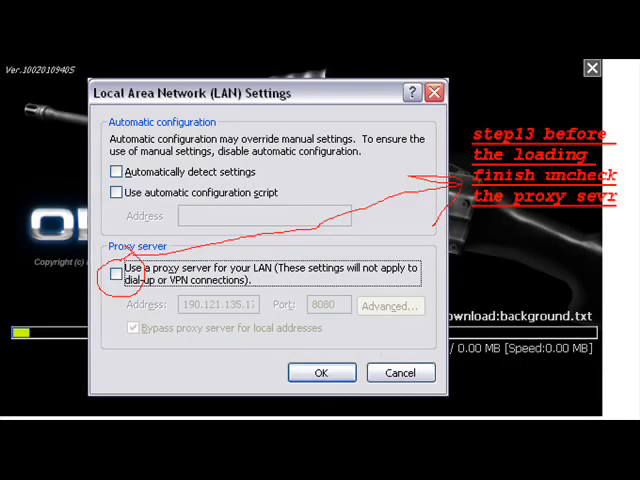